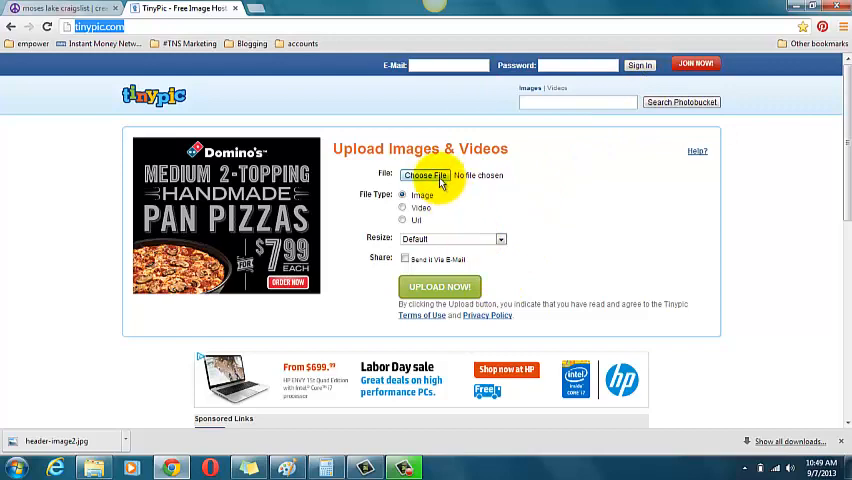
- Choose header-image2.jpg from Downloads as the upload file and submit it with Upload Now
click(424, 176)
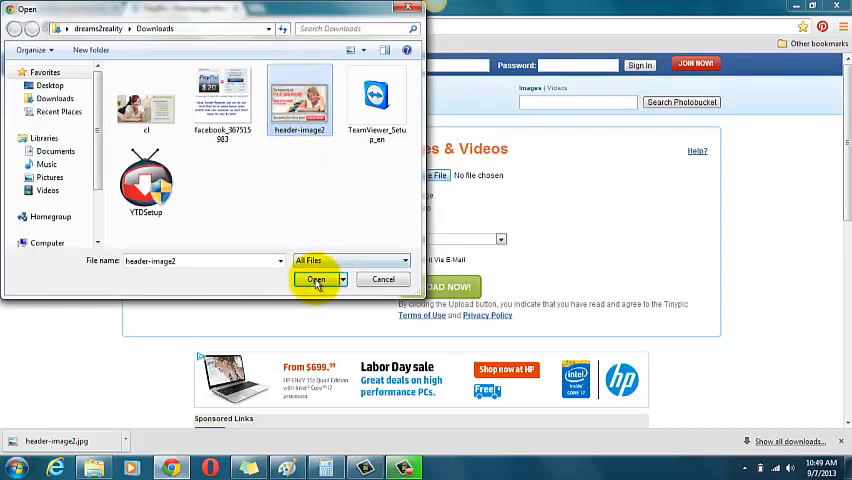
click(316, 280)
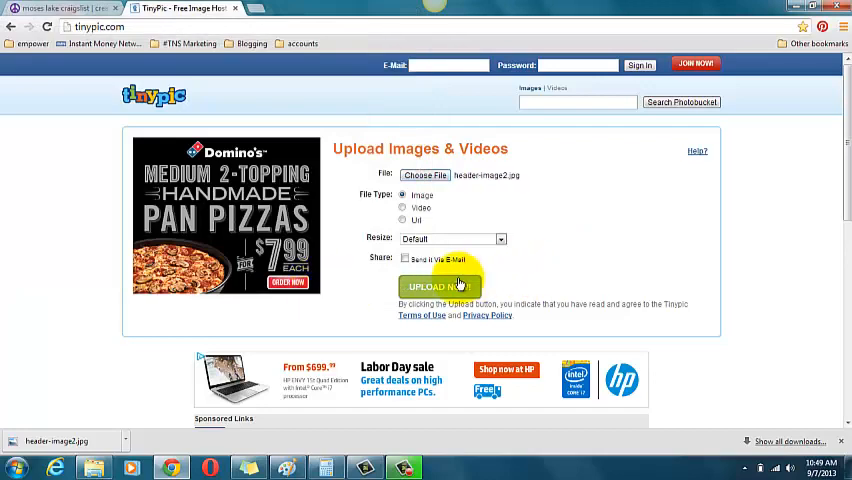
click(436, 288)
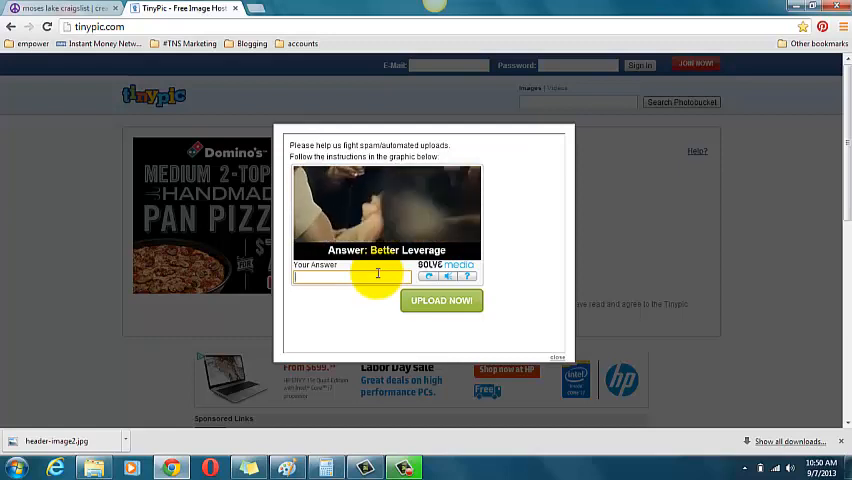
- Answer the anti-spam check with 'Better Leverage' and finish uploading the image
text(better lever)
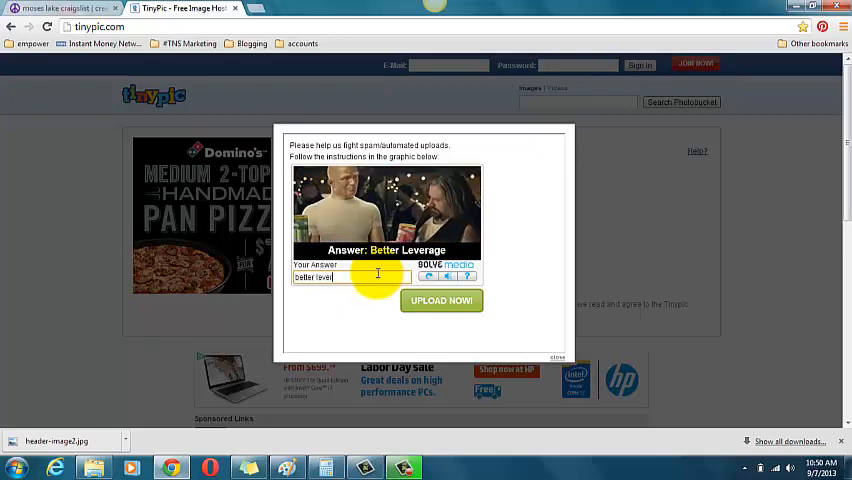
click(440, 300)
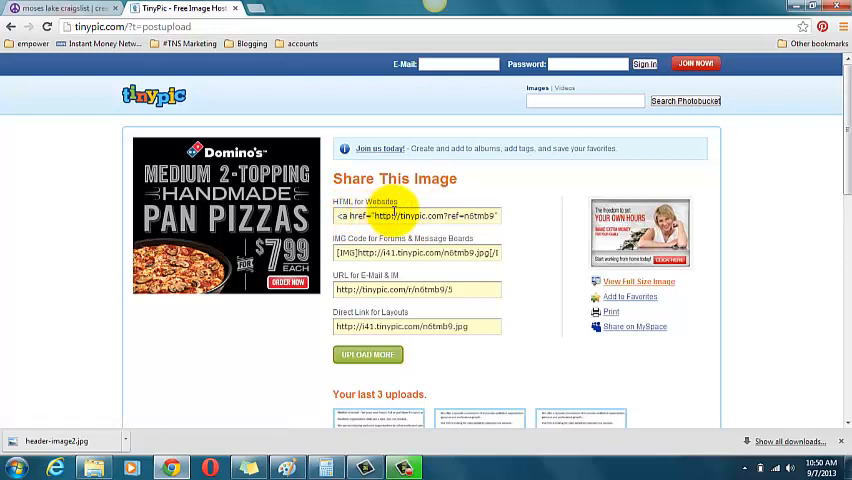
- Select the whole 'HTML for Websites' share code and copy it
triple_click(416, 216)
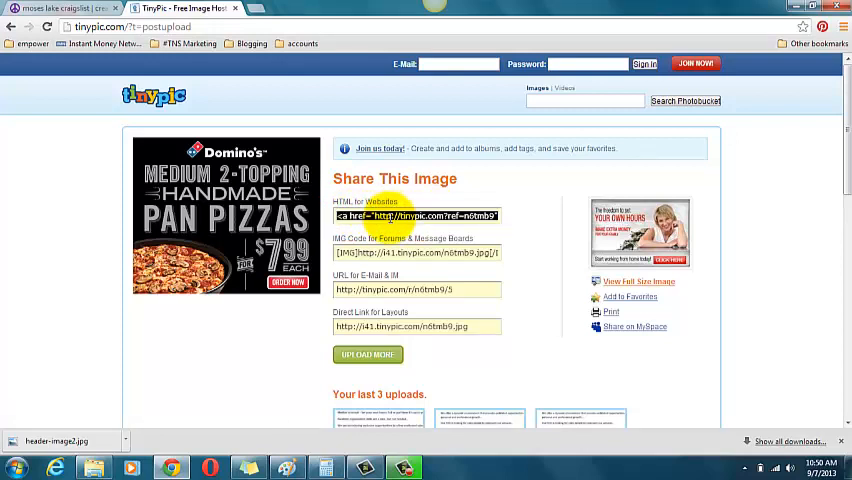
right_click(416, 216)
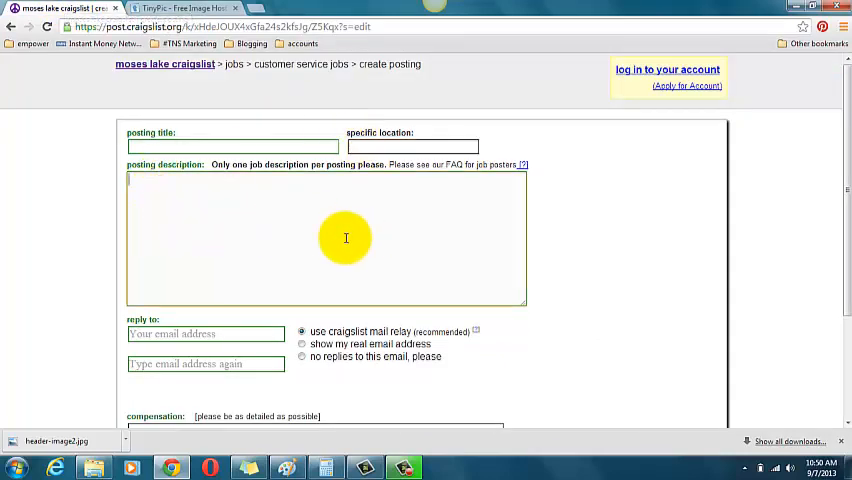
text(<a href="http://tinypic.com?ref=n6tmb9" target="_blank"><img src="http://i41.tinypic.com/n6tmb9.jpg" border="0" alt="Image and video hosting by TinyPic"></a>)
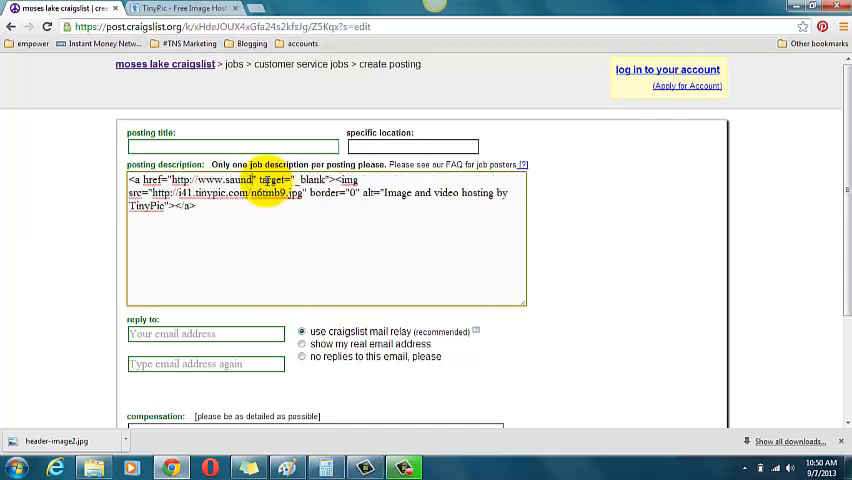
text(saunders2012.ws)
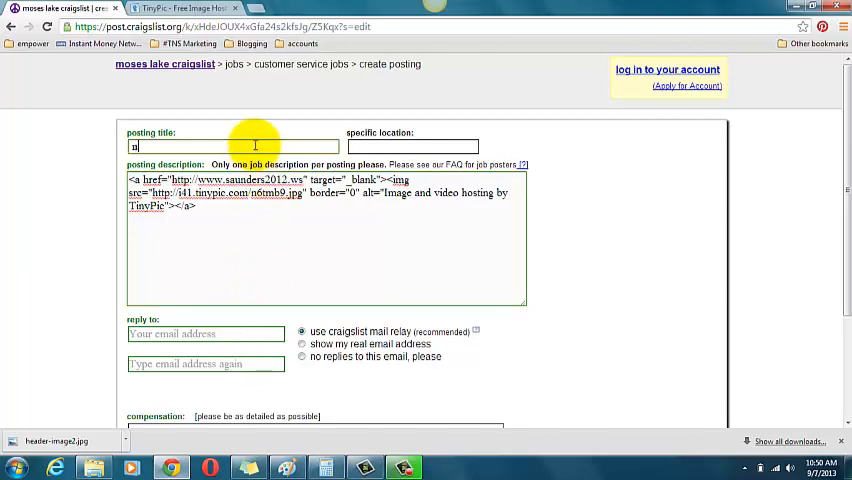
- Enter the posting title 'look no further' and location 'moses'
text(o look no)
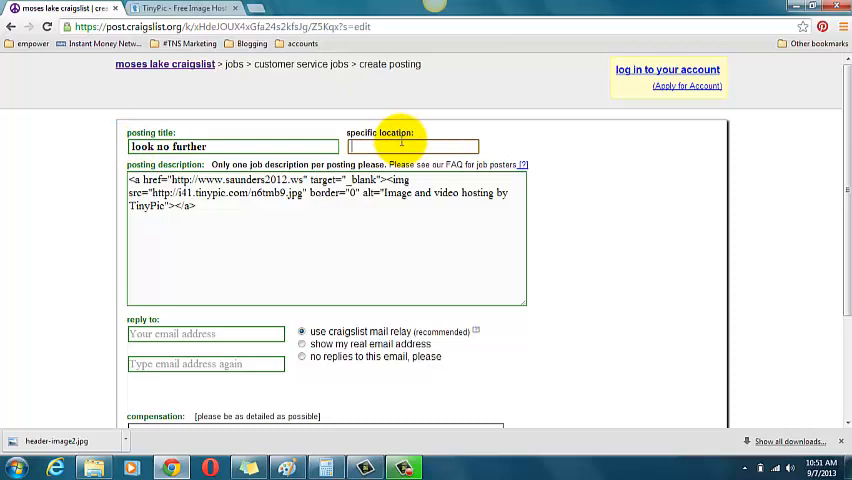
text(moses)
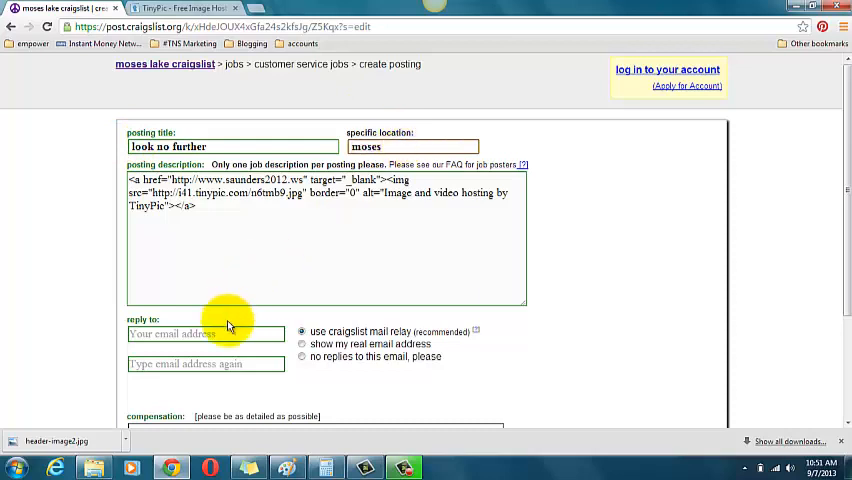
- Enter test1@gmail in both reply-to email fields and set compensation to 'tbd'
click(204, 332)
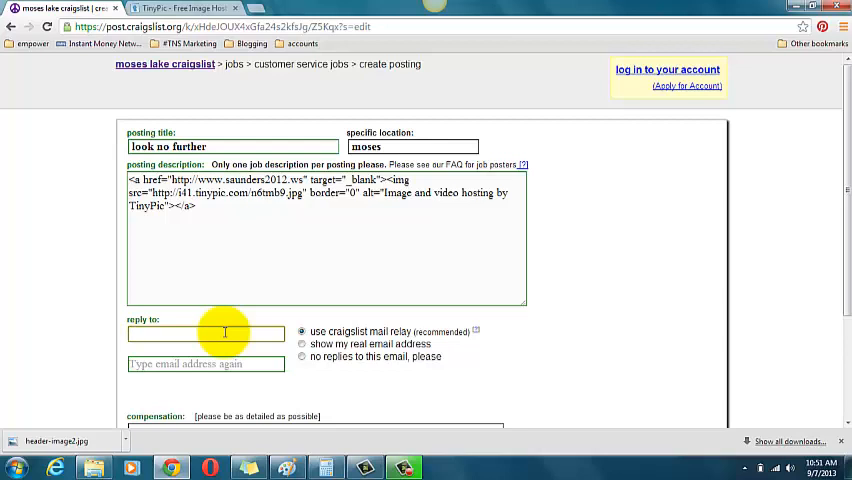
text(test1@gmail.com)
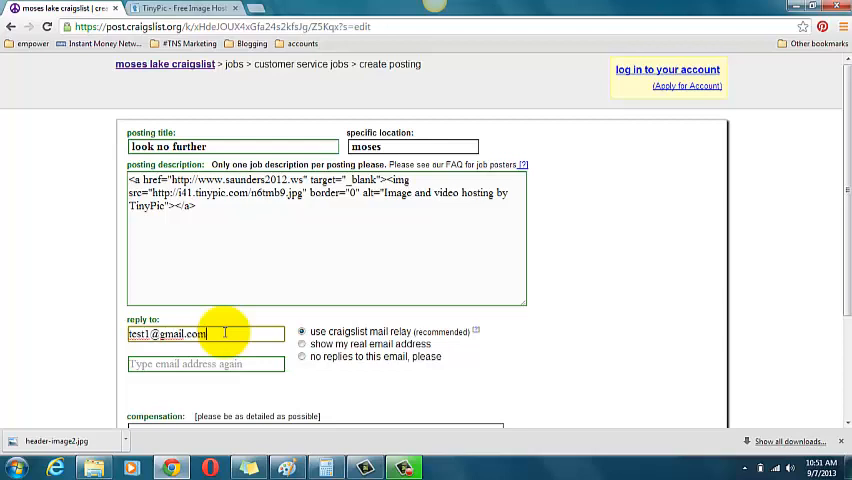
text(test1)
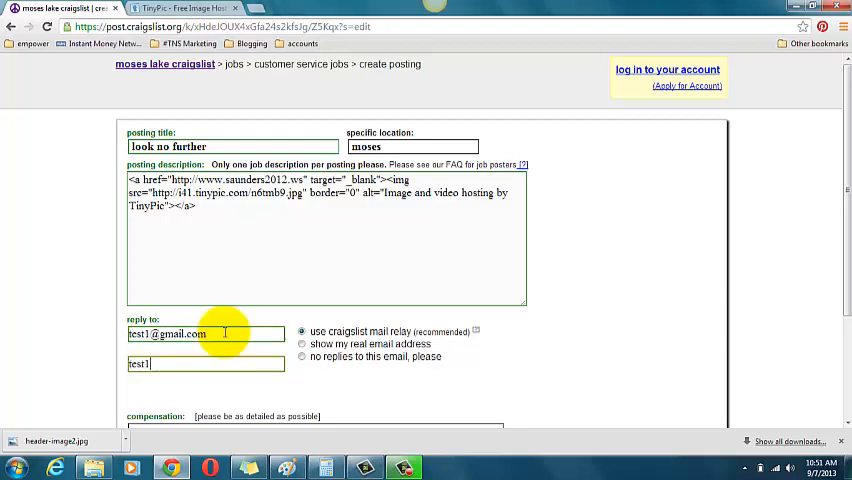
text(@gmail.com)
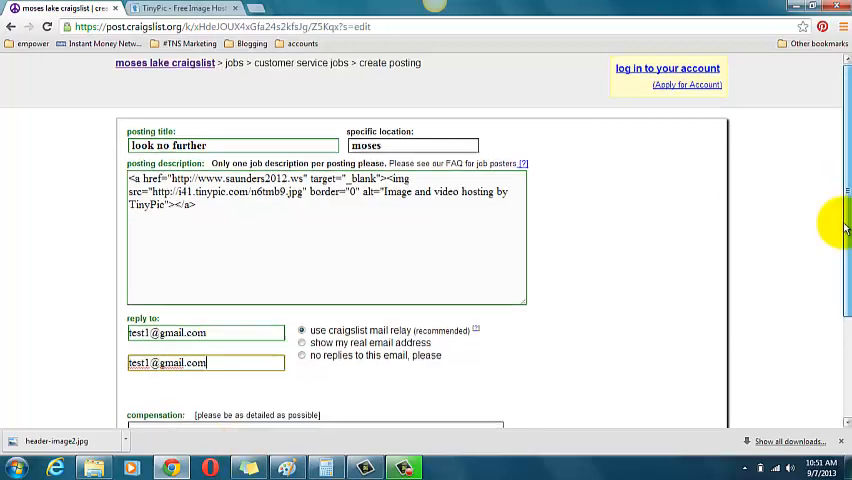
scroll(down, 3)
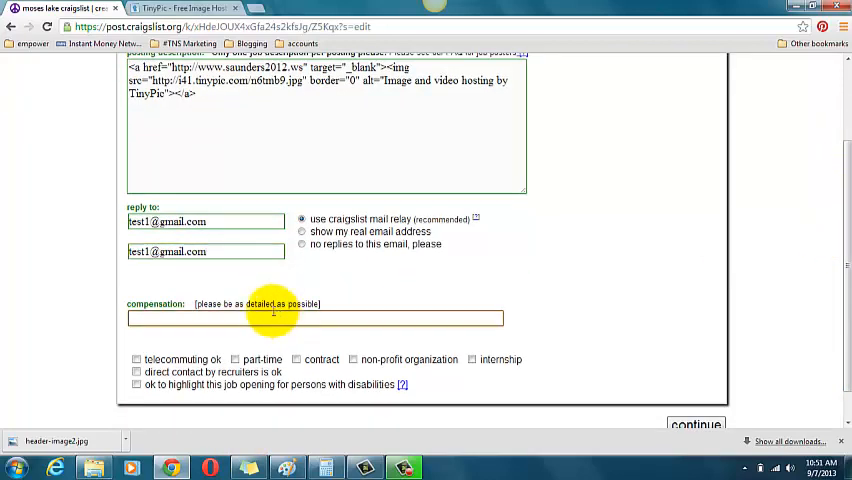
text(tbd)
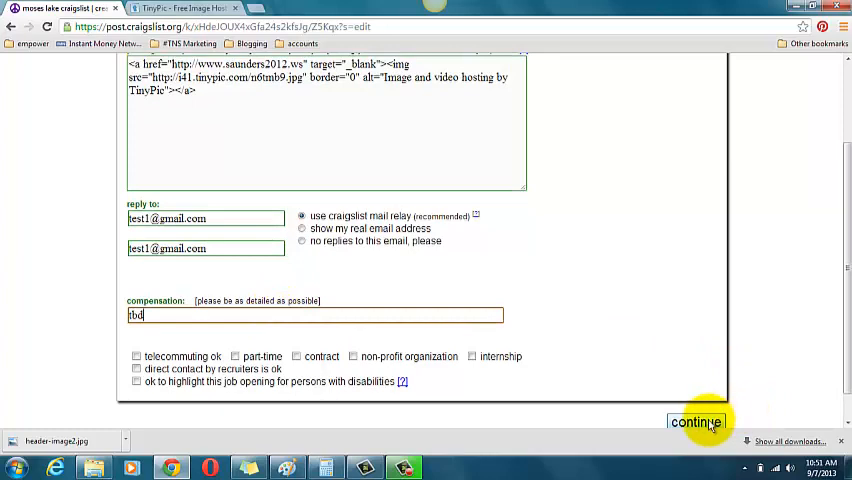
- Continue past the form, skip Craigslist images, and scroll through the posting preview with the TinyPic image
click(696, 420)
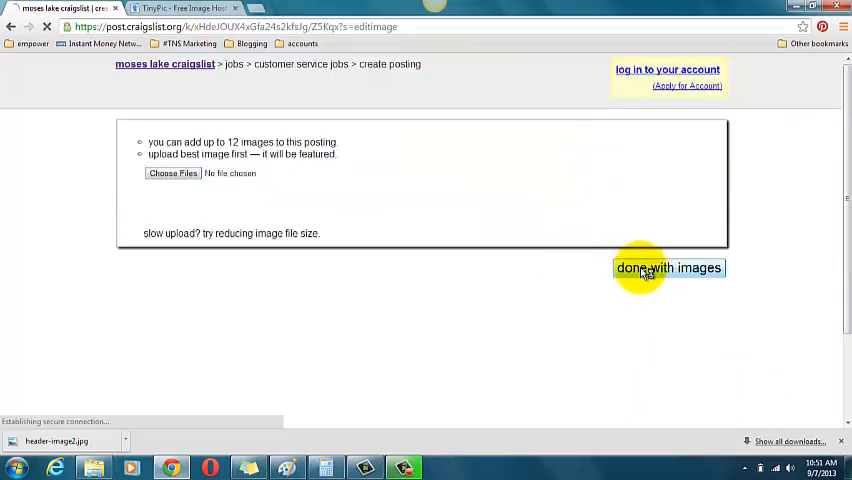
click(668, 268)
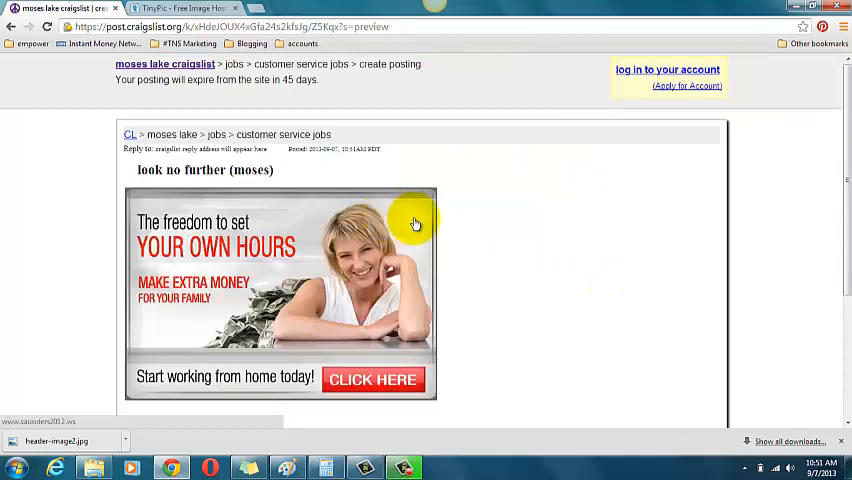
scroll(down, 3)
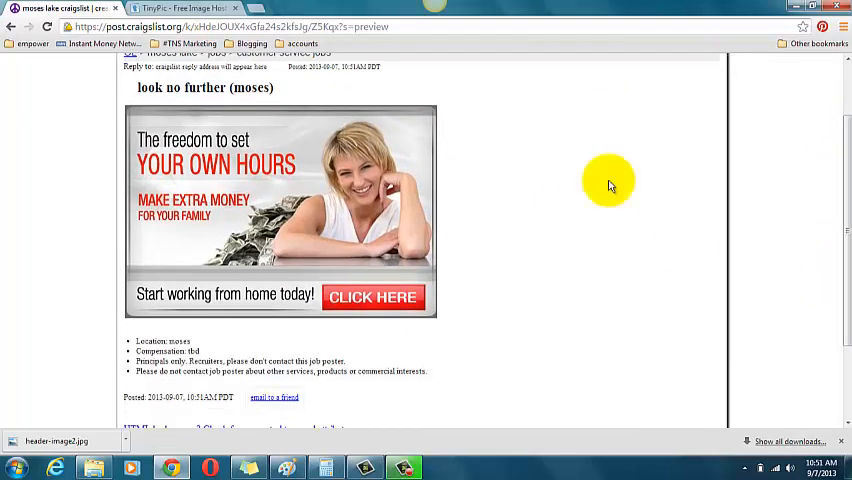
scroll(down, 3)
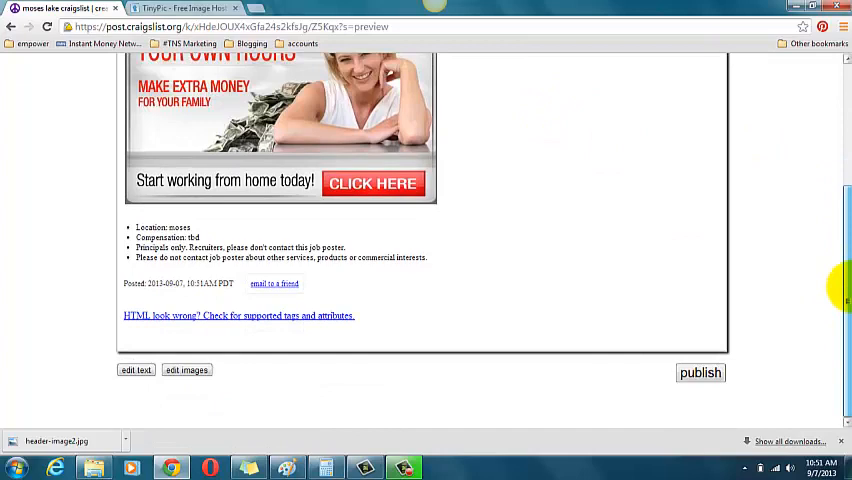
scroll(up, 3)
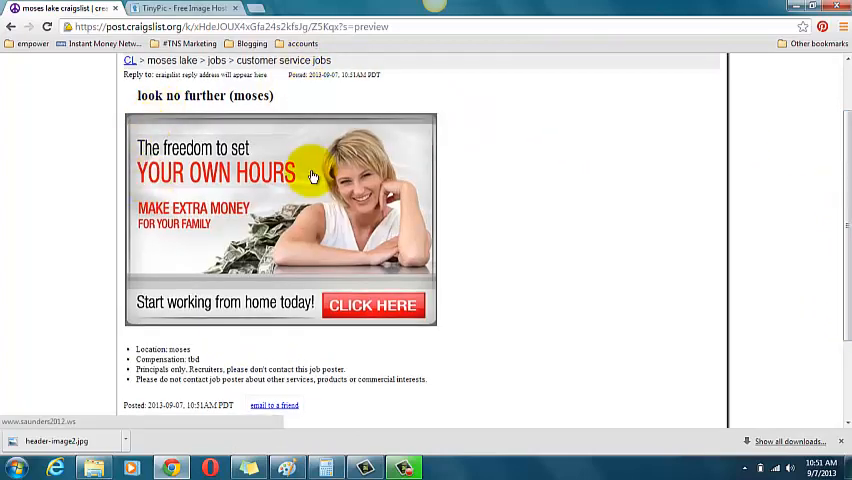
mouse_move(362, 276)
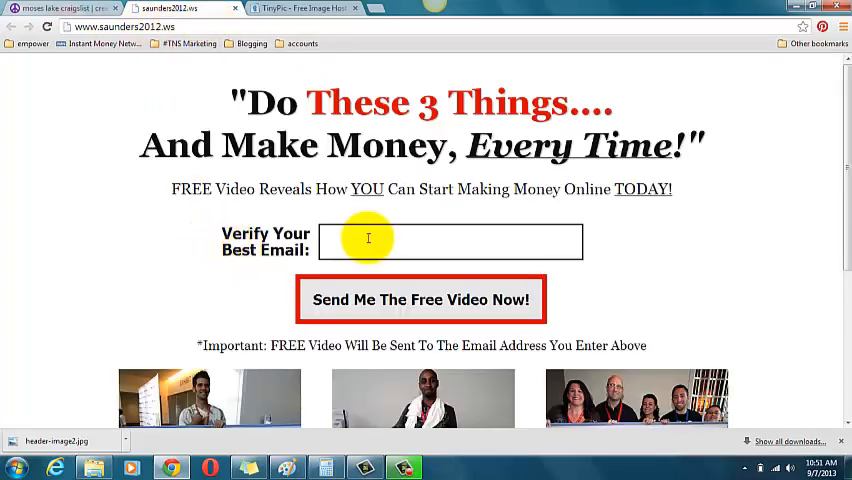
- Start entering an email in the saunders2012.ws landing page field opened from the ad image
click(450, 240)
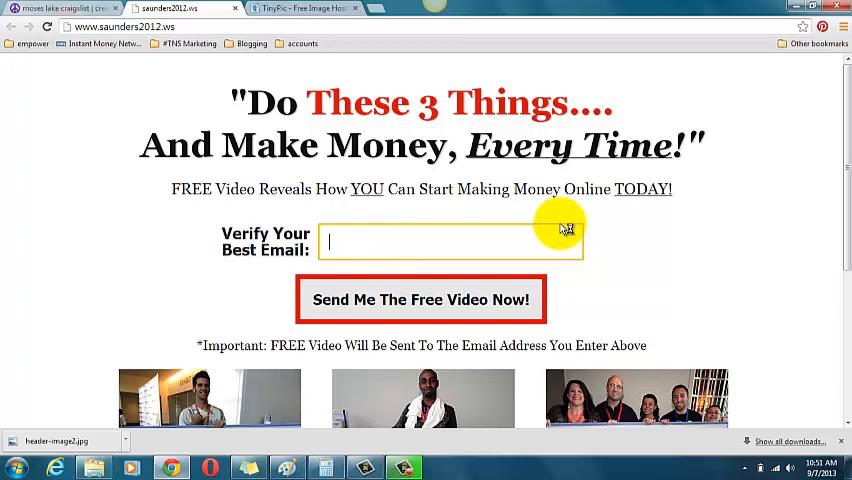
mouse_move(688, 216)
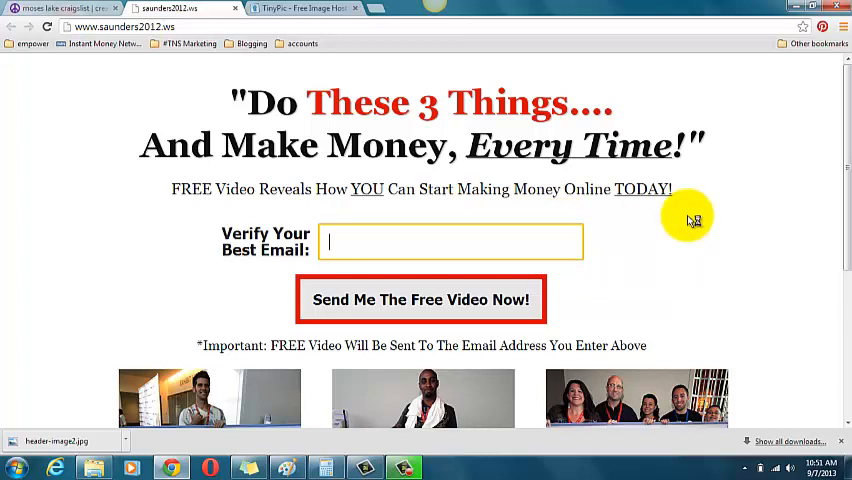